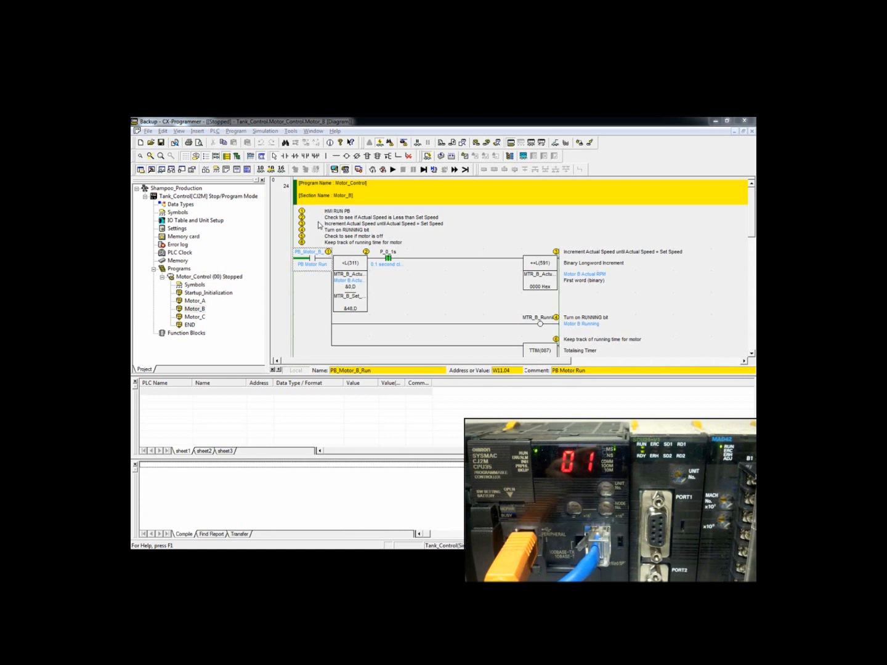
Step: Launch the PLC Backup Tool from the Tools menu of the Tank_Control project
{"action": "left_click", "coordinate": [291, 131]}
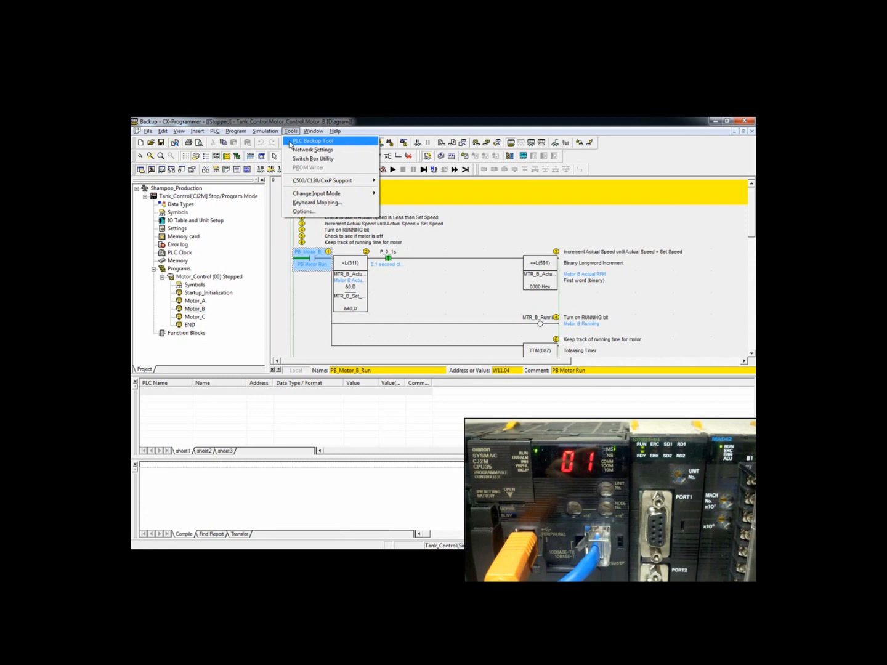
{"action": "left_click", "coordinate": [313, 140]}
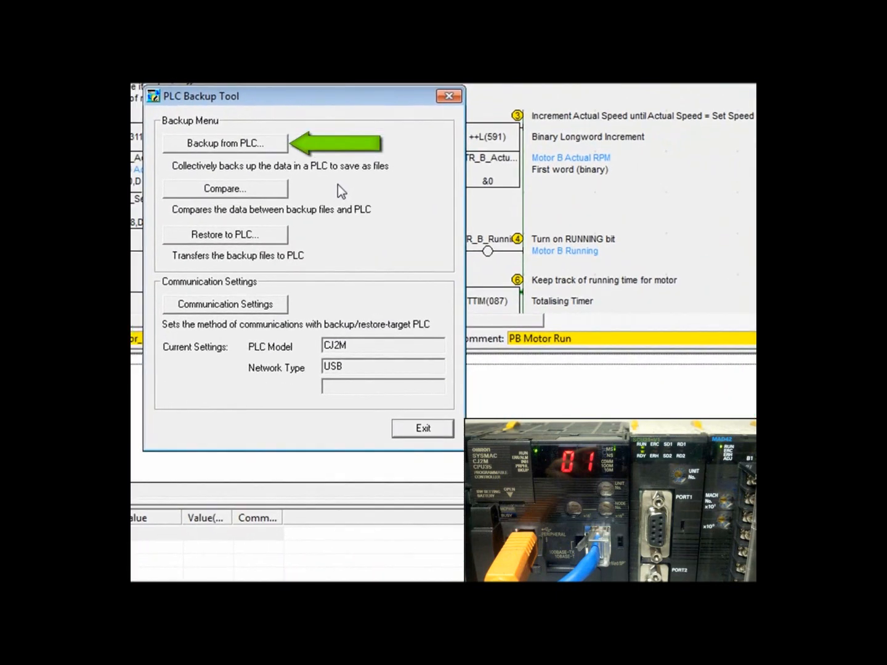
Step: Start Backup from PLC and confirm the connection to the CJ2M CPU35 to list its units
{"action": "left_click", "coordinate": [224, 143]}
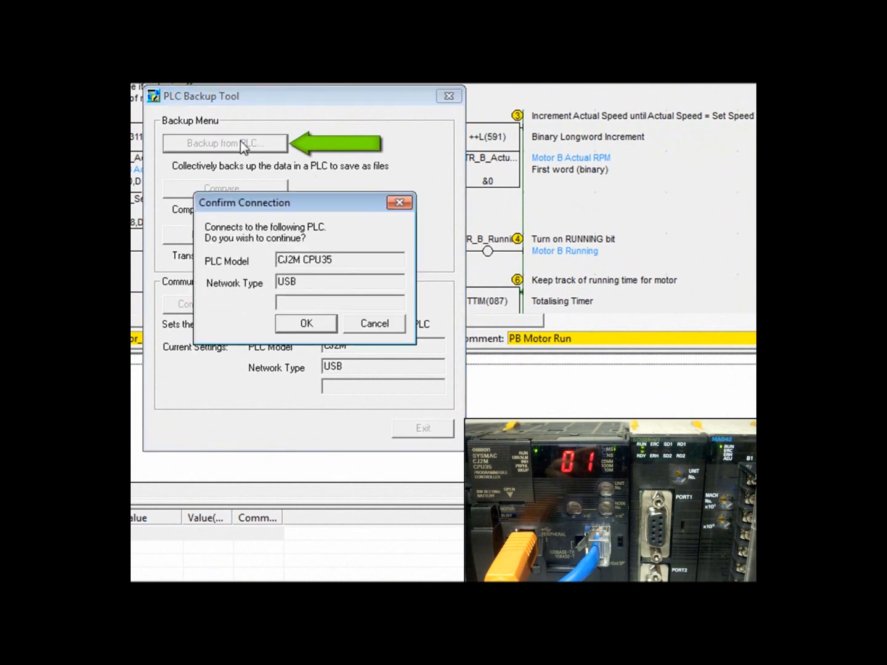
{"action": "mouse_move", "coordinate": [240, 229]}
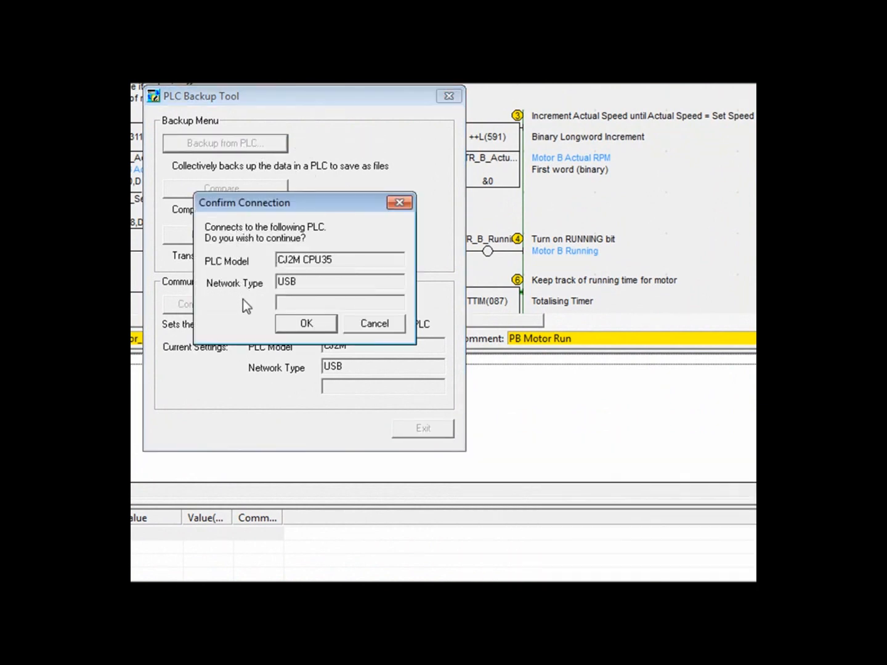
{"action": "left_click", "coordinate": [306, 323]}
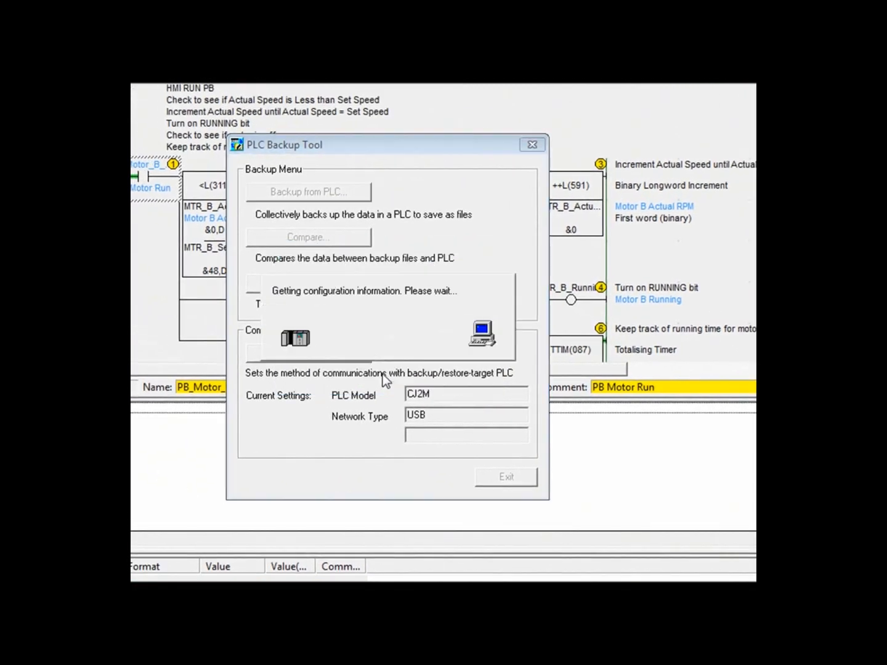
{"action": "left_click", "coordinate": [308, 192]}
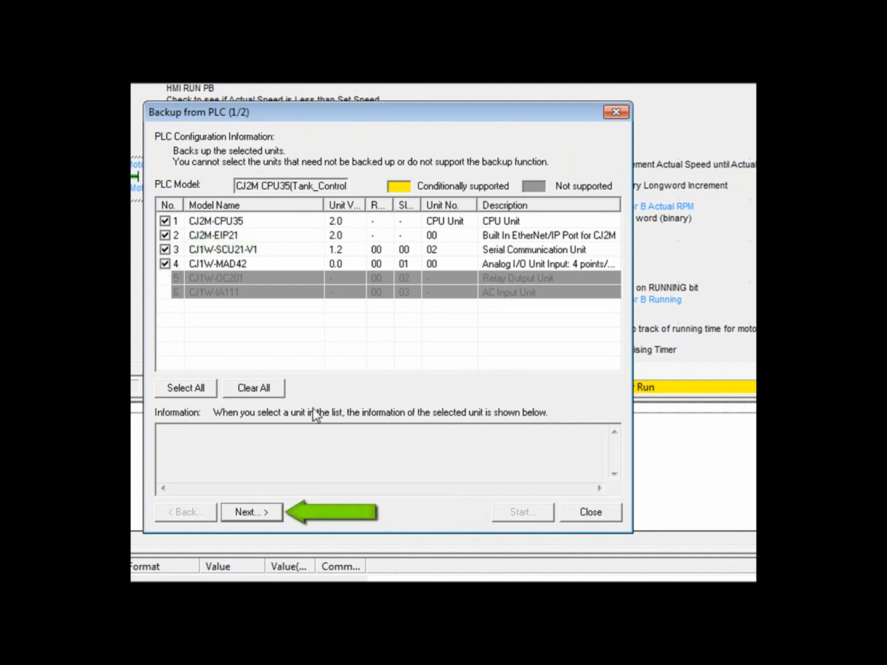
Step: Back up the units to C:\Backup with the comment 'Backup after upgrade'
{"action": "left_click", "coordinate": [251, 512]}
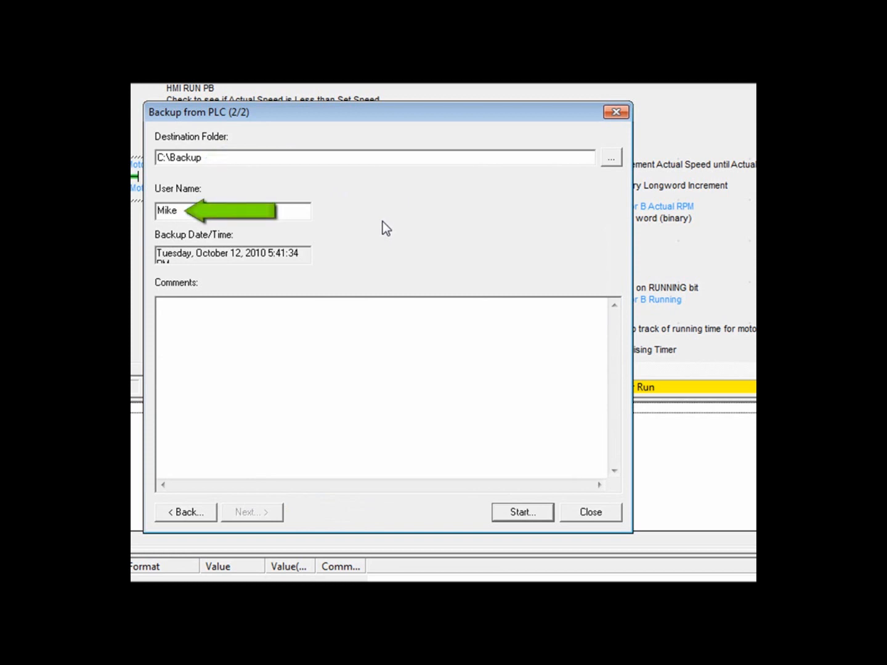
{"action": "mouse_move", "coordinate": [367, 260]}
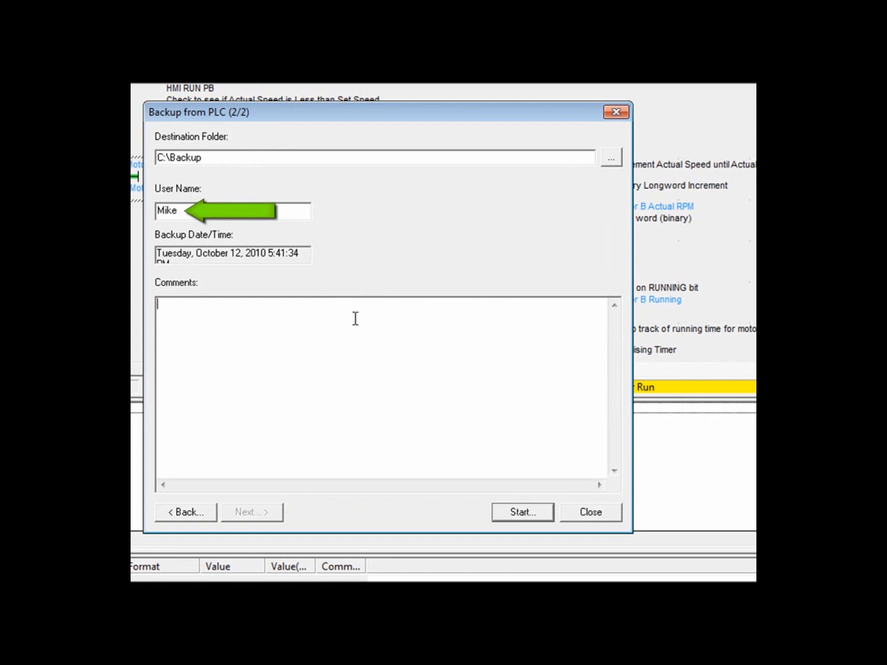
{"action": "type", "text": "Backup after upgrade"}
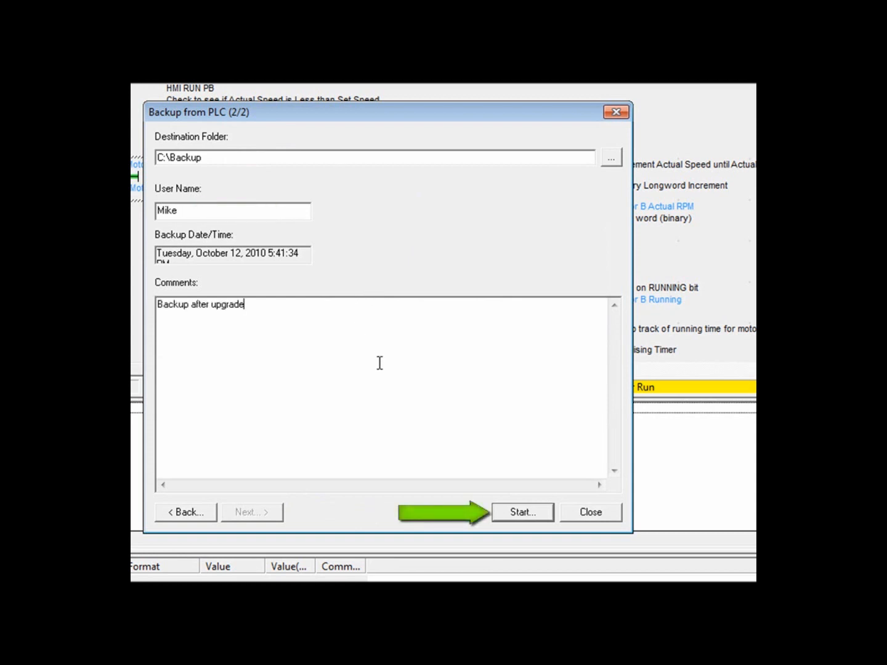
{"action": "left_click", "coordinate": [522, 513]}
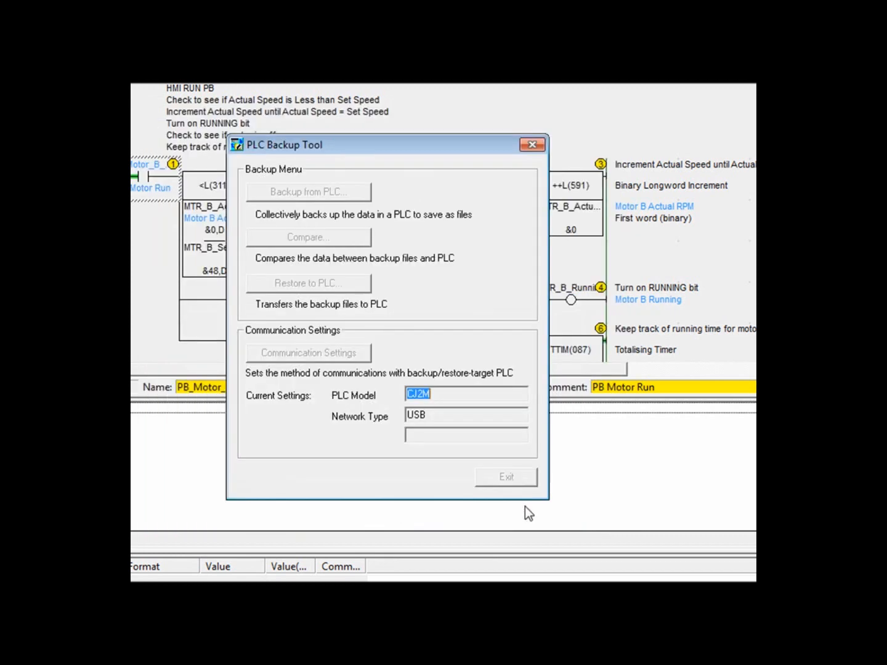
{"action": "left_click", "coordinate": [308, 192]}
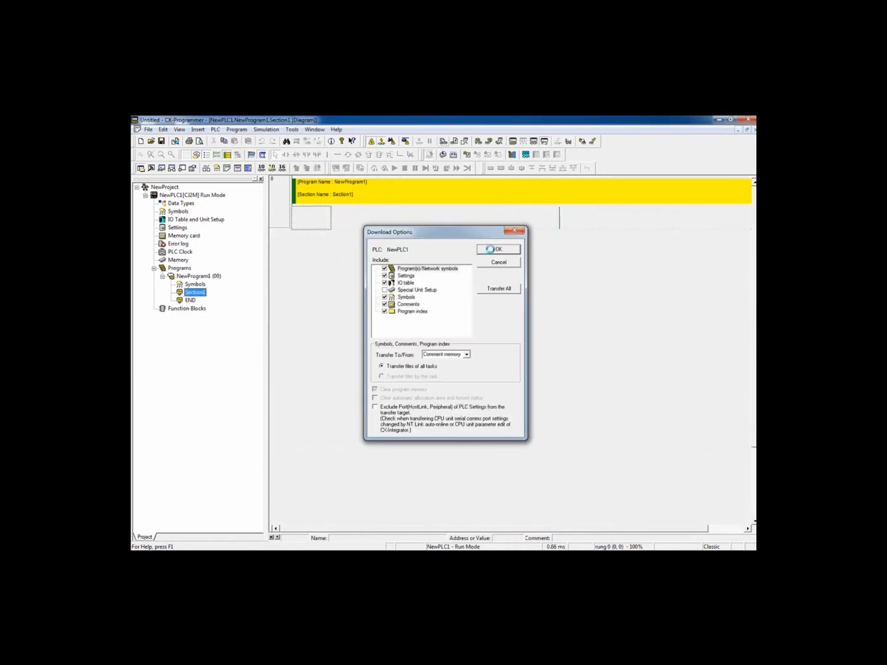
Step: Download the empty NewPLC1 program, switching the PLC to program mode to wipe its memory
{"action": "left_click", "coordinate": [498, 248]}
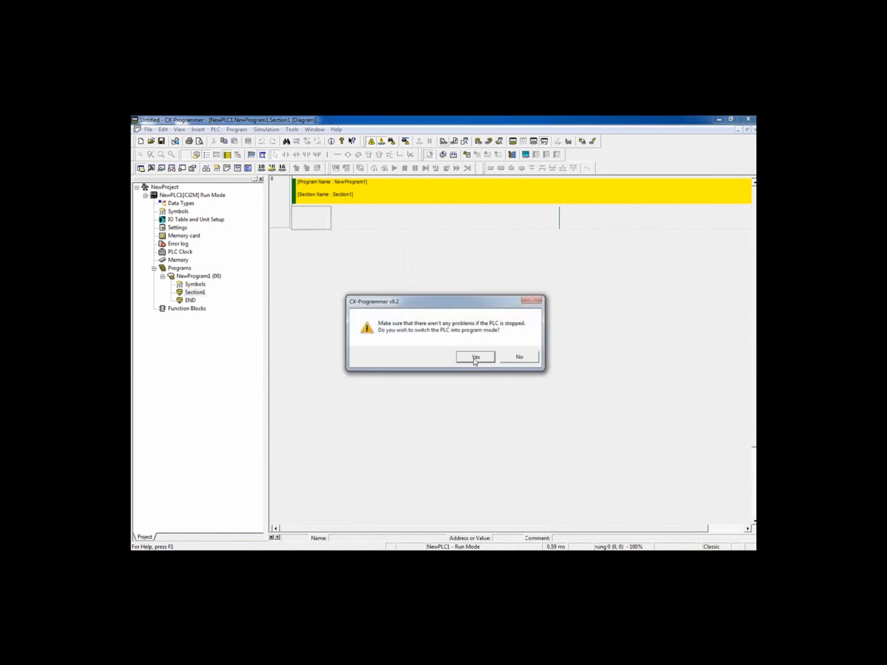
{"action": "left_click", "coordinate": [475, 357]}
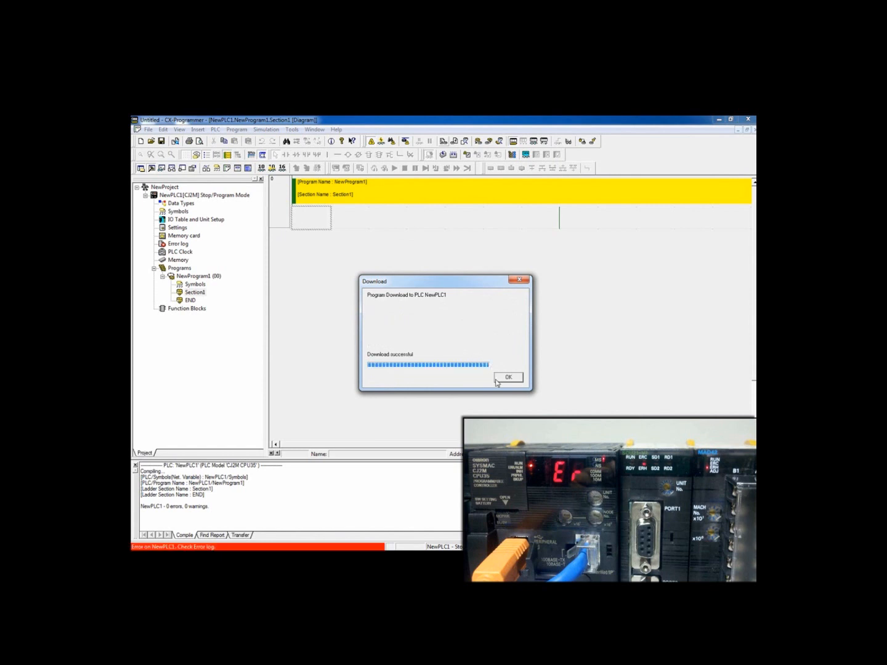
{"action": "left_click", "coordinate": [508, 377]}
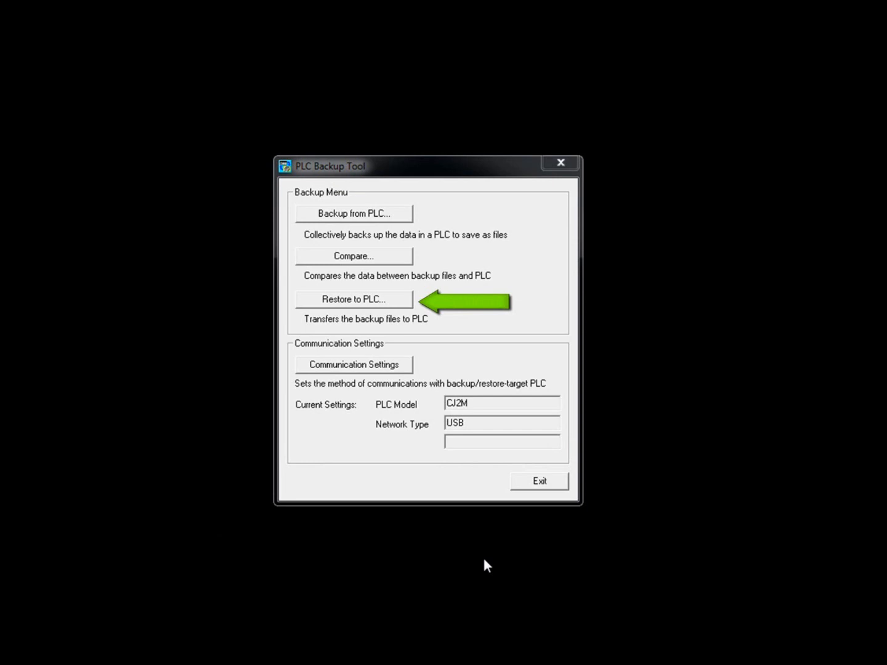
Step: Start Restore to PLC and confirm the connection to the CJ2M CPU35
{"action": "left_click", "coordinate": [353, 298]}
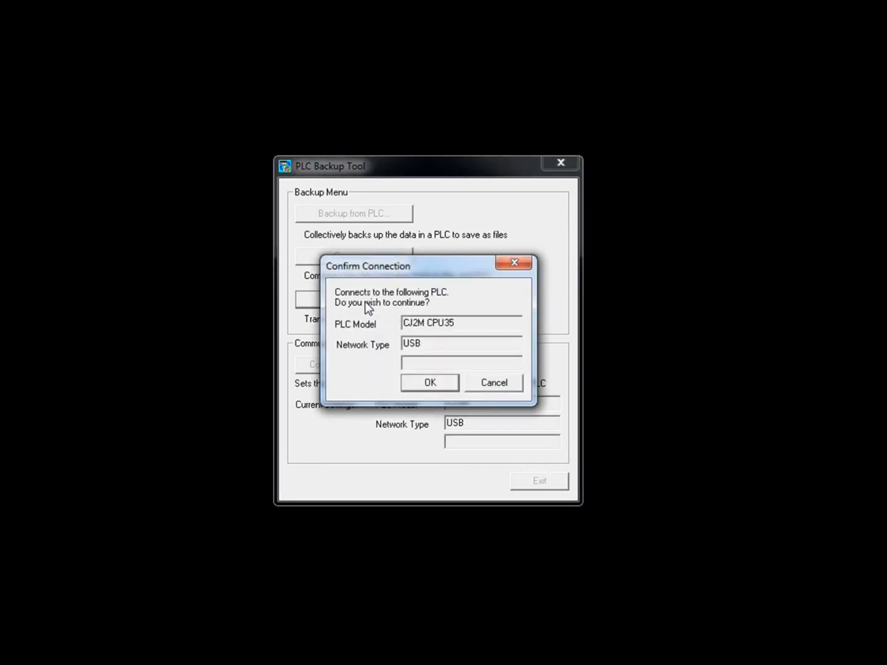
{"action": "mouse_move", "coordinate": [379, 377]}
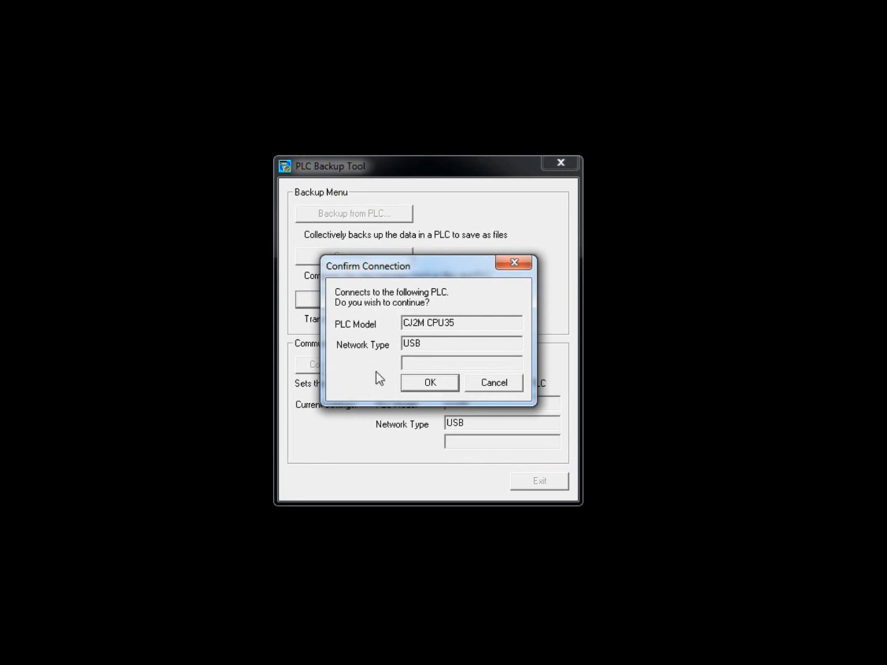
{"action": "left_click", "coordinate": [429, 382]}
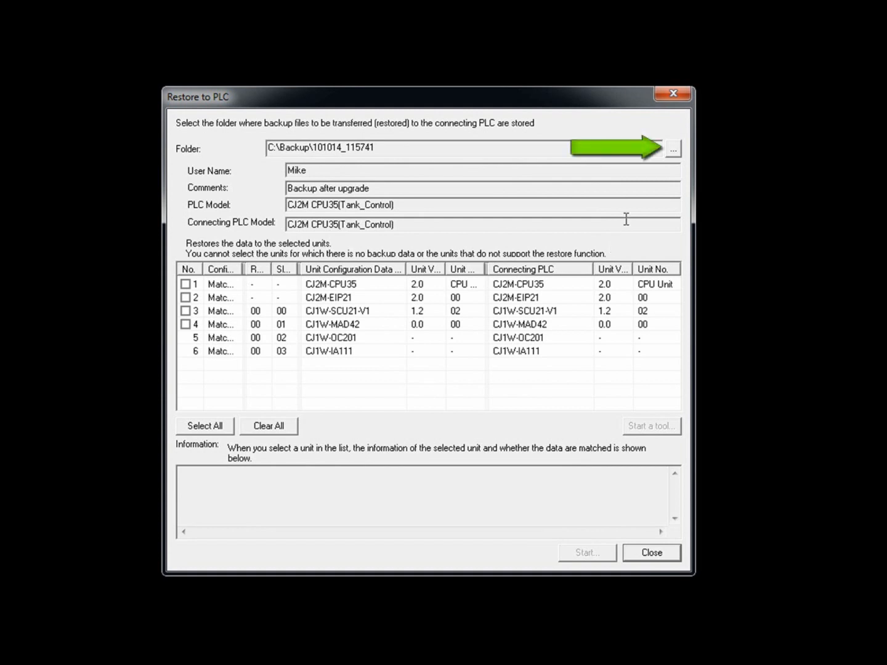
Step: Restore all four units from the 101014_115741 backup folder to the PLC
{"action": "left_click", "coordinate": [672, 148]}
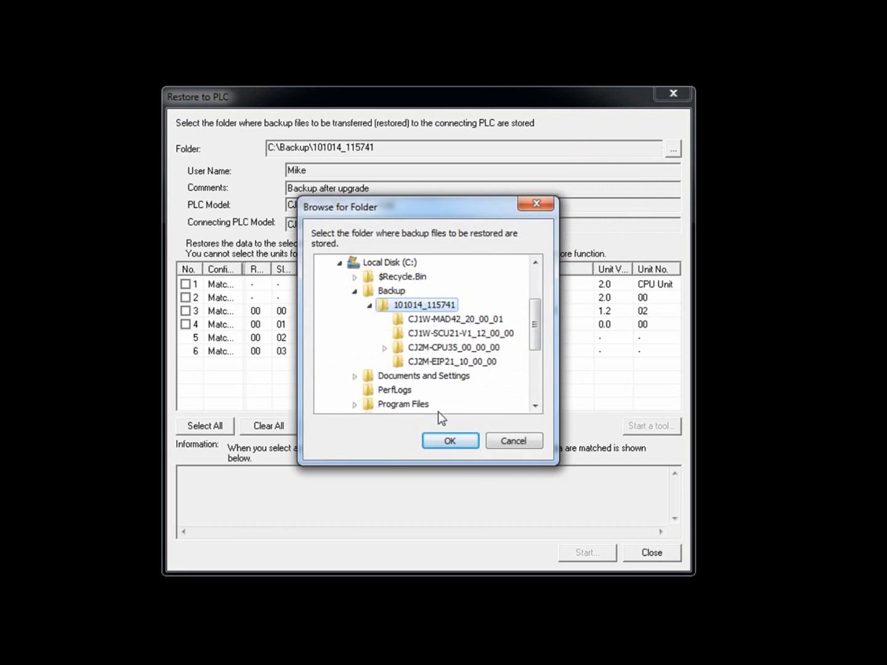
{"action": "left_click", "coordinate": [449, 441]}
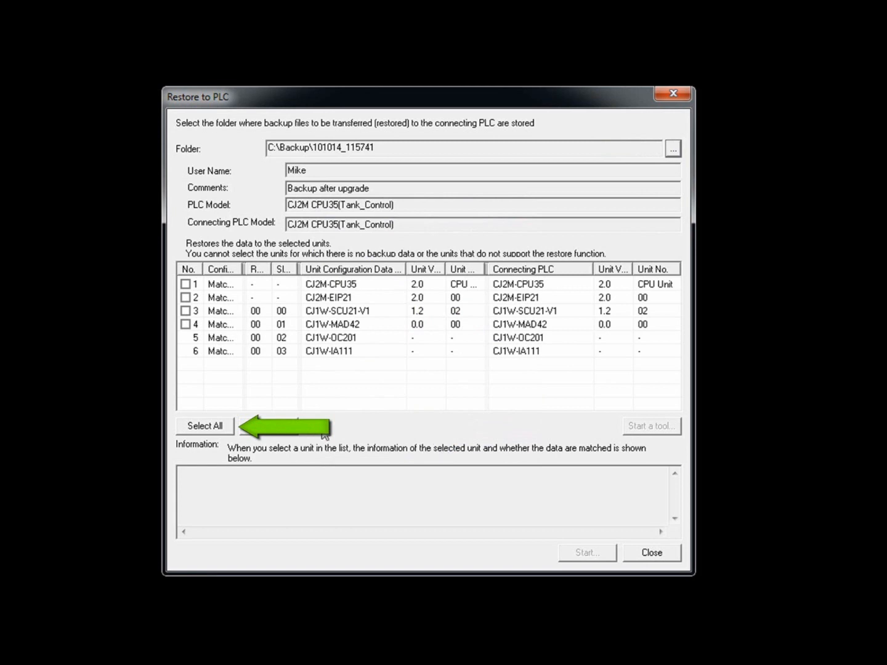
{"action": "left_click", "coordinate": [205, 426]}
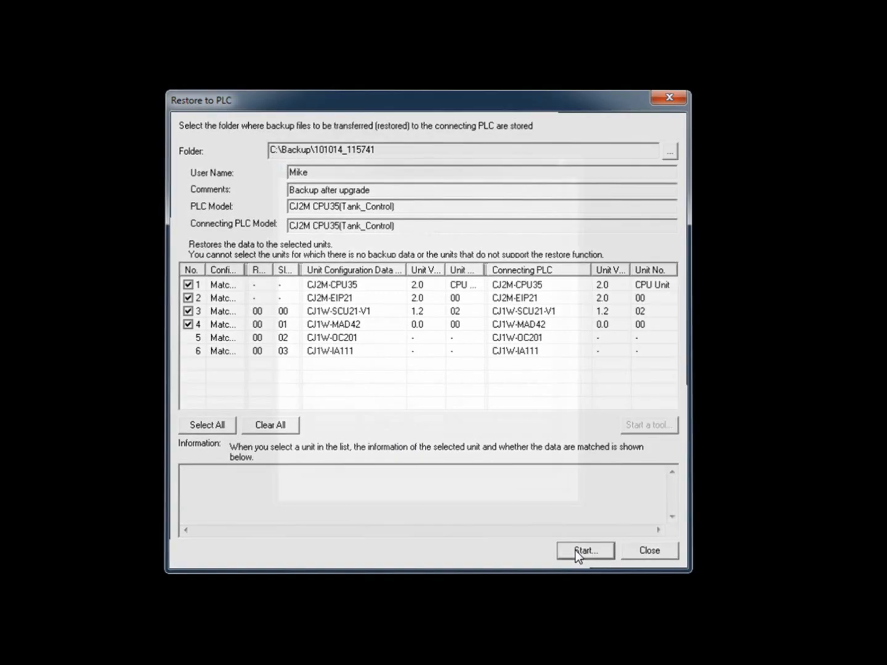
{"action": "left_click", "coordinate": [584, 549]}
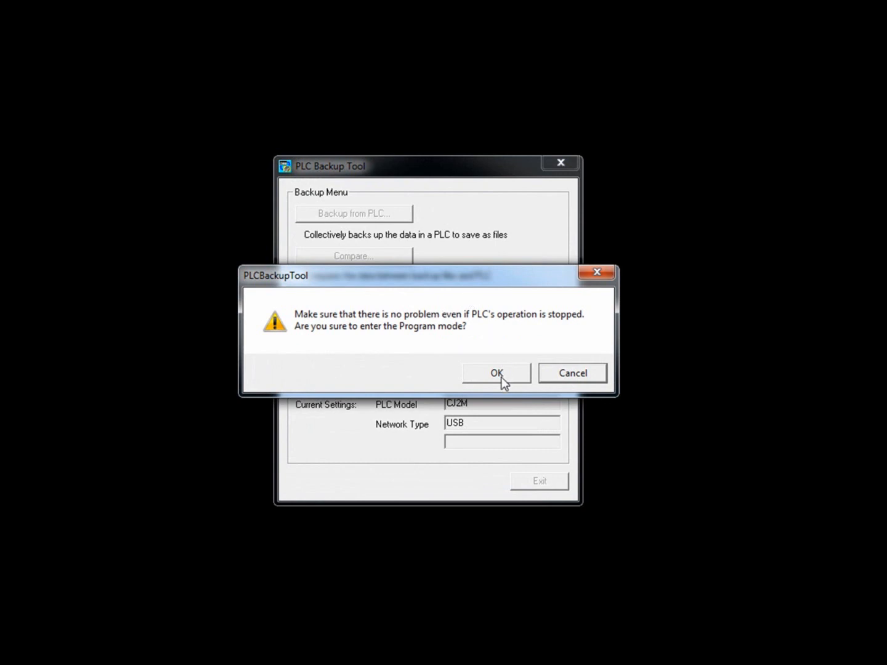
Step: Allow program mode for the restore and acknowledge the Restoration completed report
{"action": "left_click", "coordinate": [497, 373]}
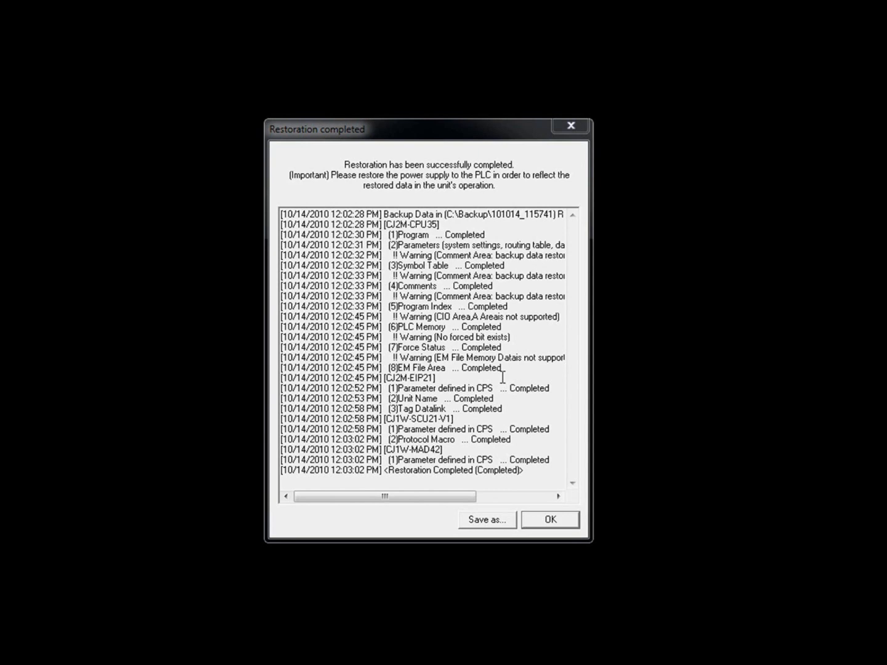
{"action": "left_click", "coordinate": [549, 520]}
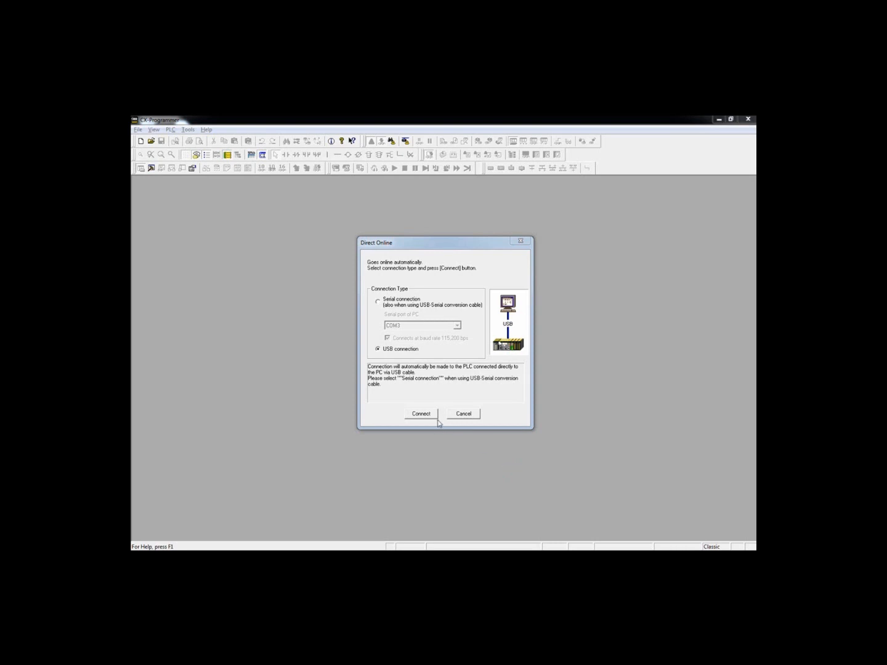
Step: Connect online over USB and upload Tank_Control with its Motor_Control sections from the PLC
{"action": "left_click", "coordinate": [421, 414]}
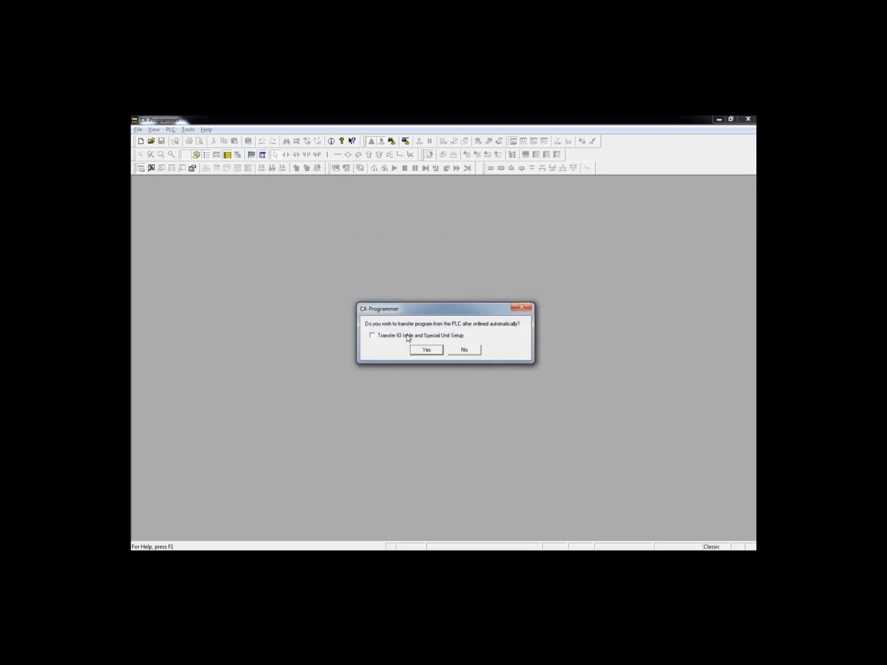
{"action": "left_click", "coordinate": [427, 350]}
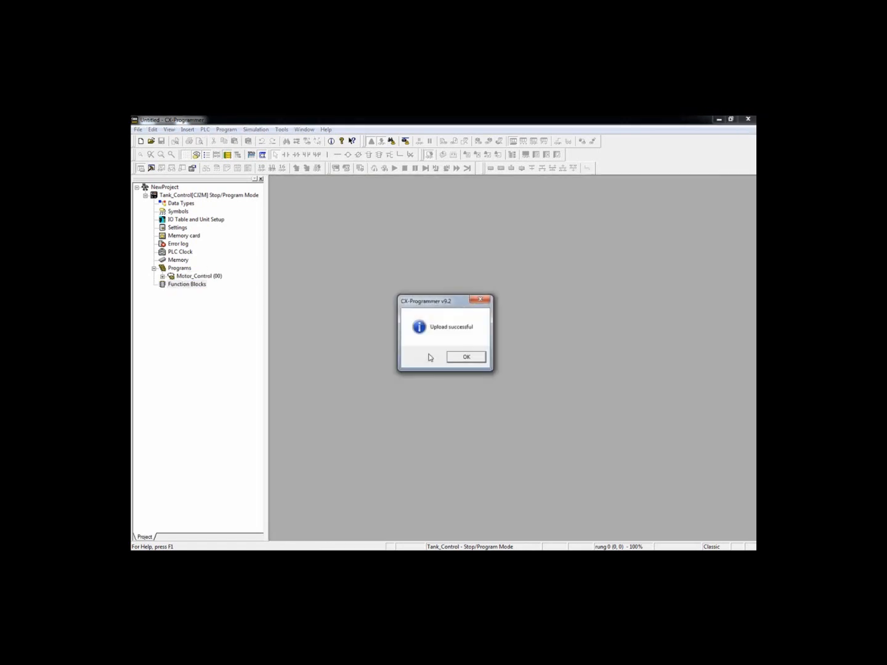
{"action": "left_click", "coordinate": [465, 357]}
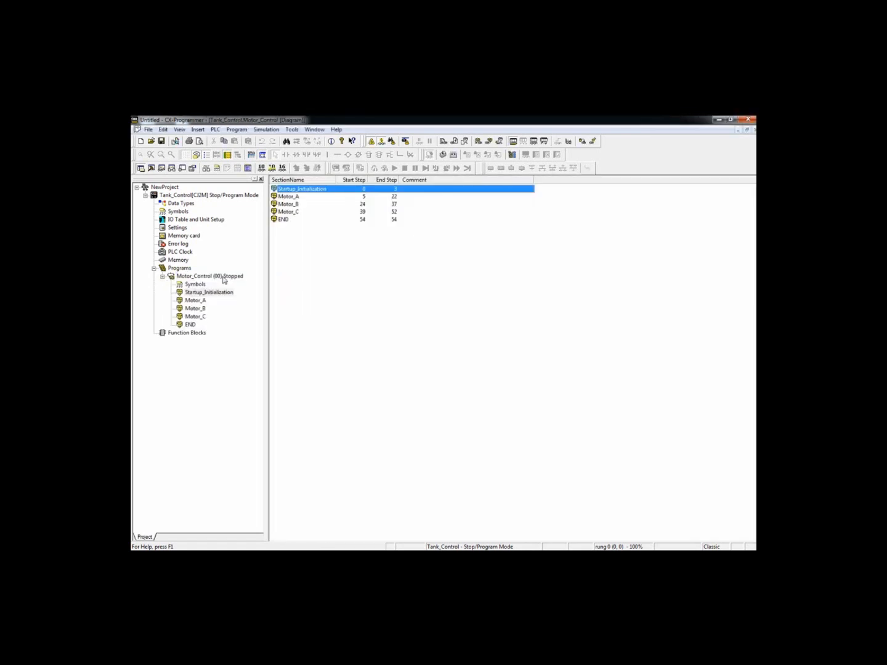